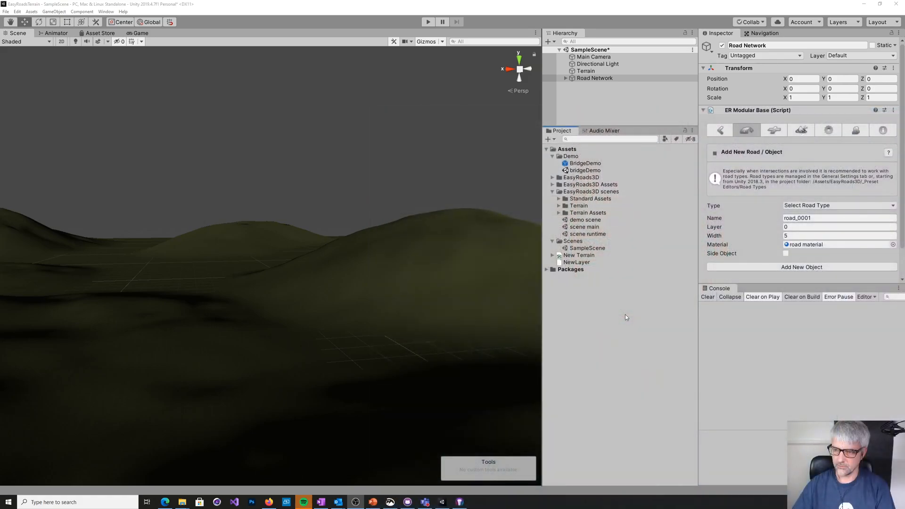
pyautogui.moveTo(342, 236)
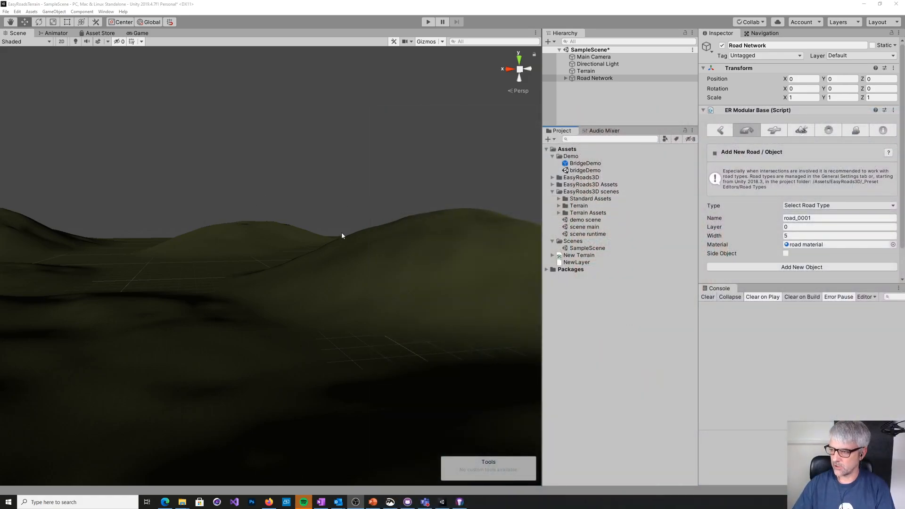
pyautogui.moveTo(181, 108)
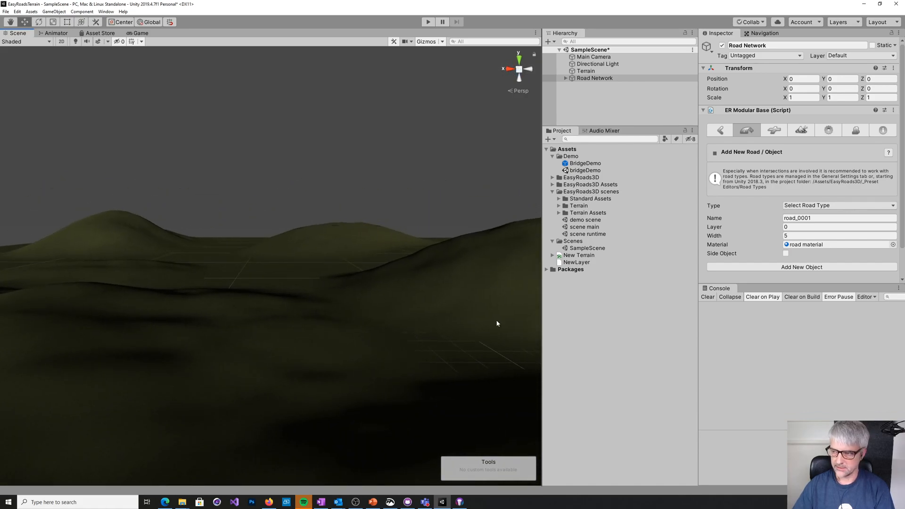
# Add road_0001 with road type 1 diagonally across the terrain, about 182 m long
pyautogui.click(838, 205)
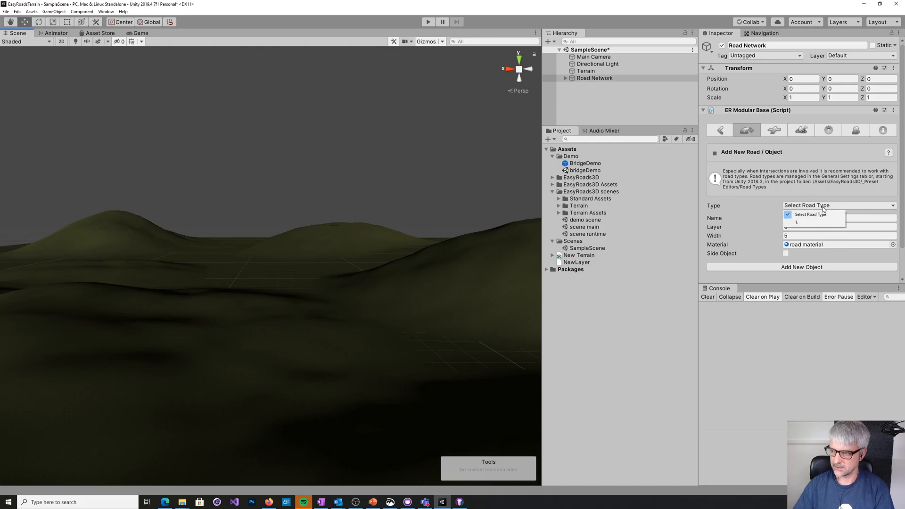
pyautogui.click(797, 223)
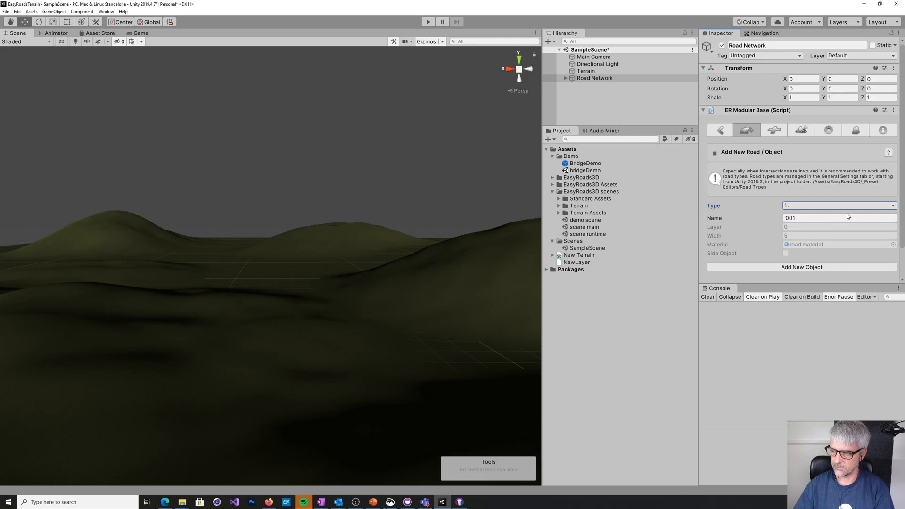
pyautogui.click(838, 205)
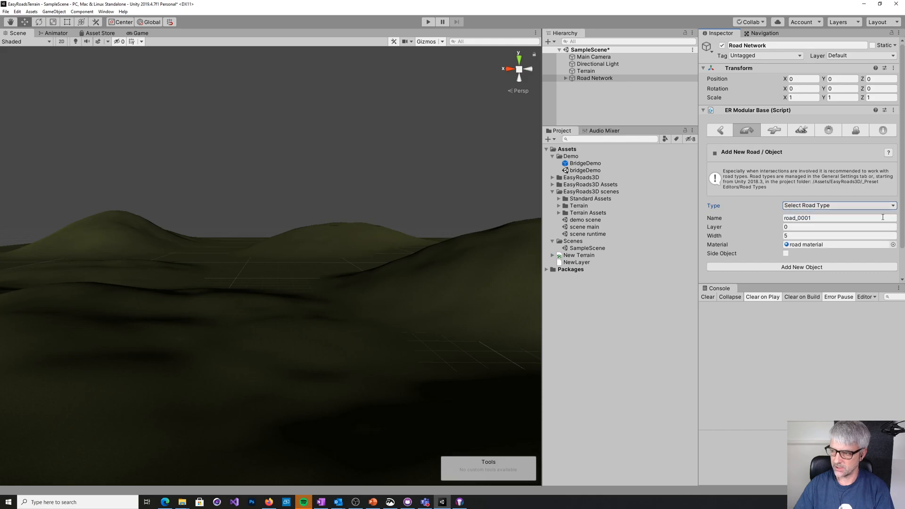
pyautogui.click(719, 130)
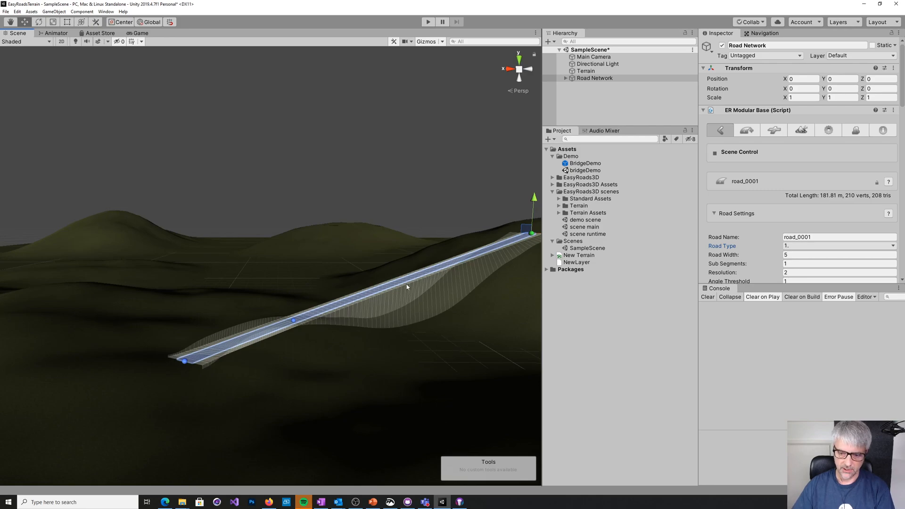
pyautogui.moveTo(488, 268)
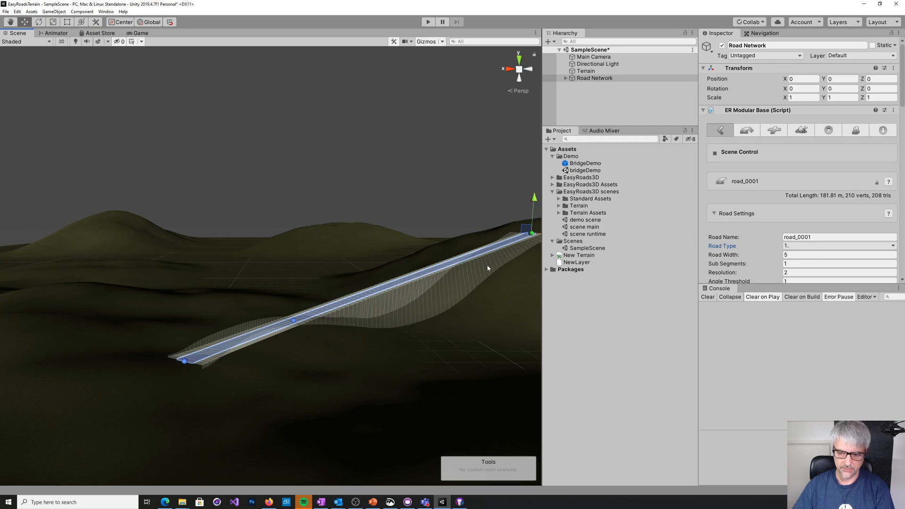
pyautogui.moveTo(516, 266)
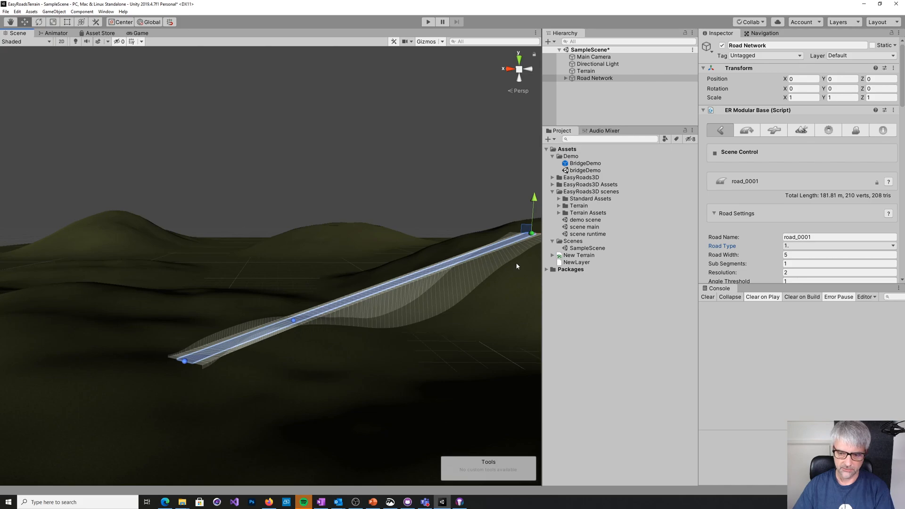
pyautogui.moveTo(441, 290)
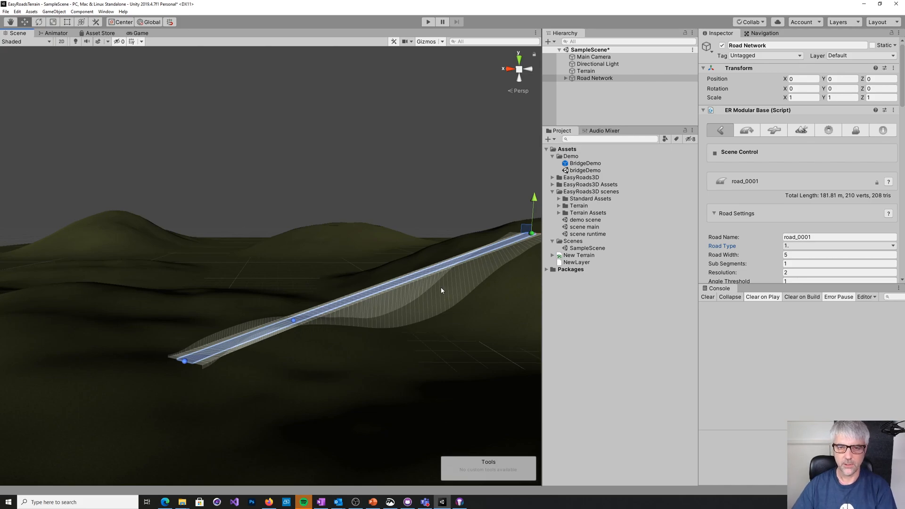
pyautogui.moveTo(469, 285)
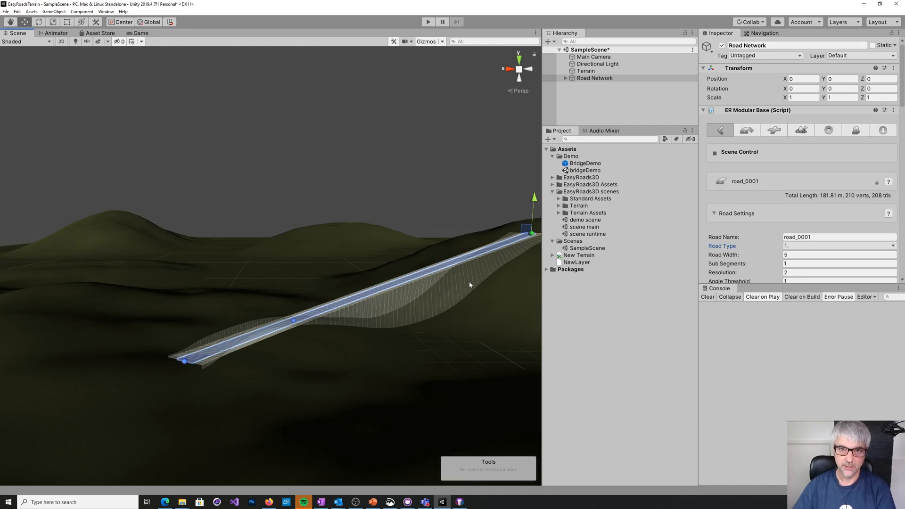
pyautogui.moveTo(743, 183)
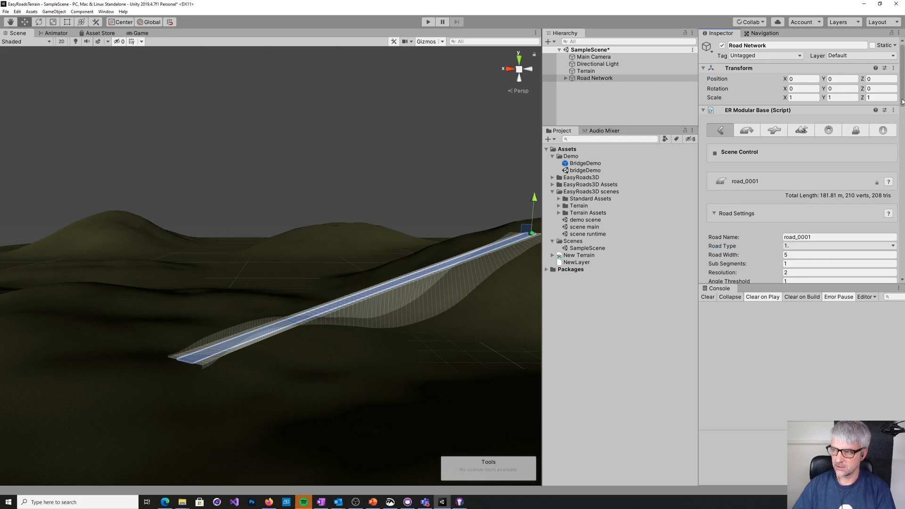
# Expand road_0001's Side Objects and enable Bridge Simple under Bridges
pyautogui.scroll(-3)
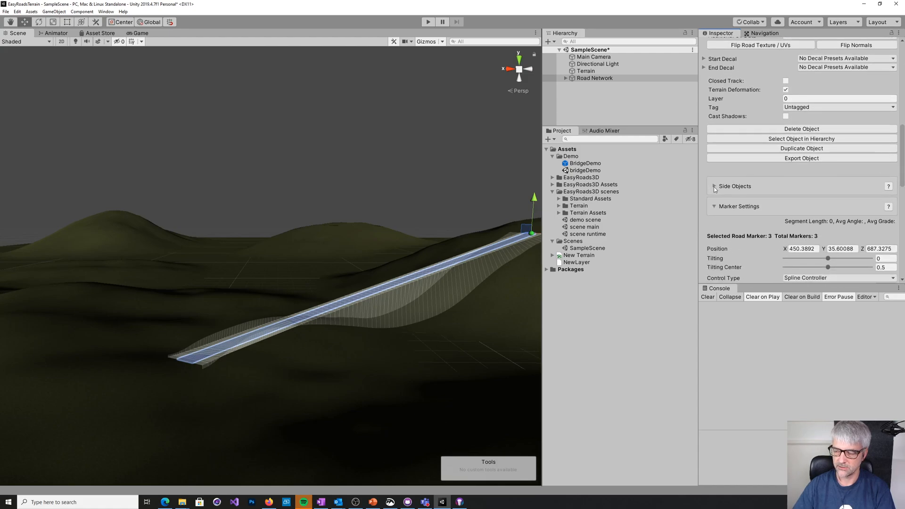
pyautogui.click(714, 185)
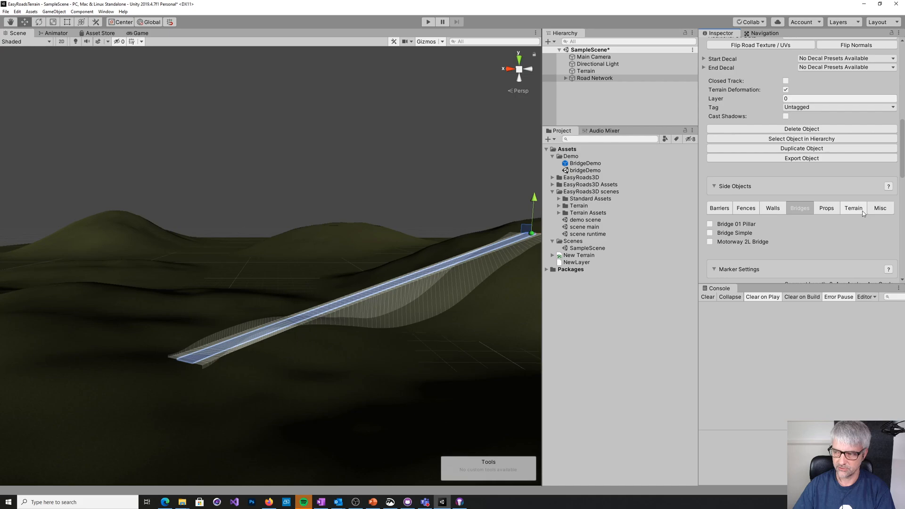
pyautogui.scroll(-3)
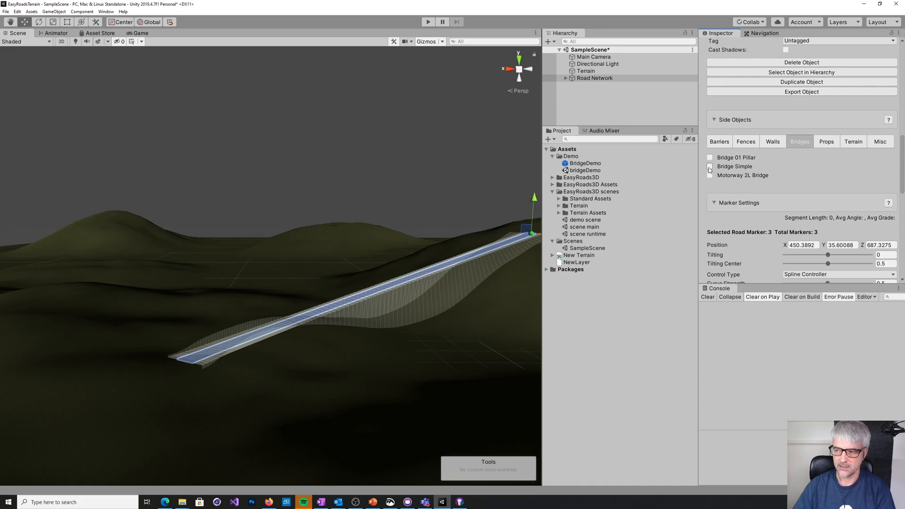
pyautogui.click(710, 167)
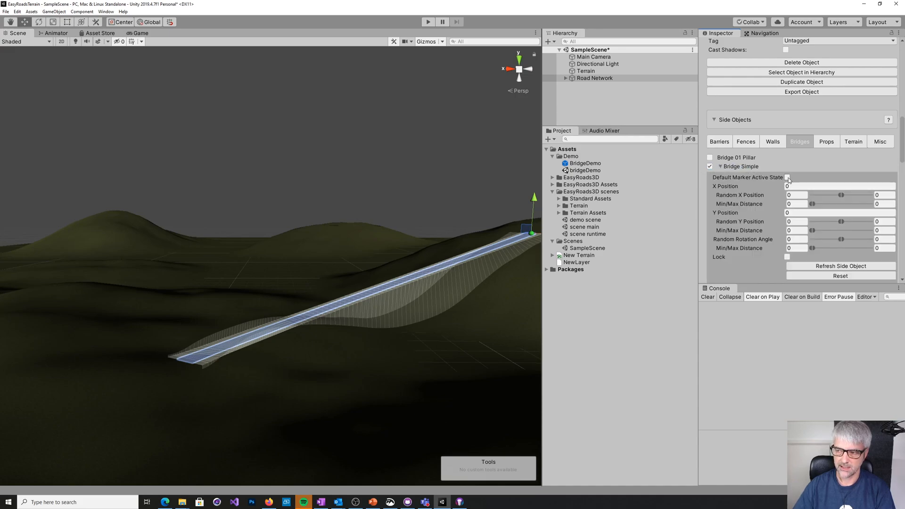
# Turn on Bridge Simple's Default Marker Active State so road_0001 shows a deck and pillars
pyautogui.click(787, 177)
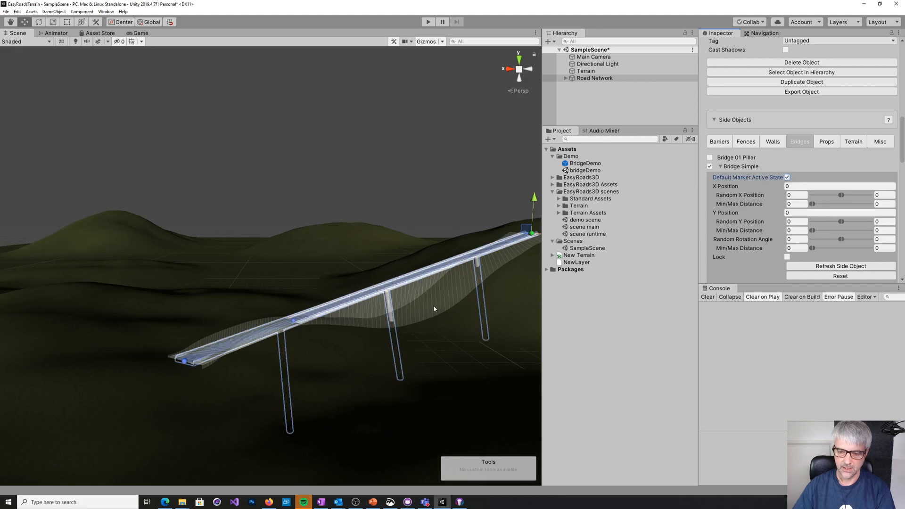
pyautogui.moveTo(483, 311)
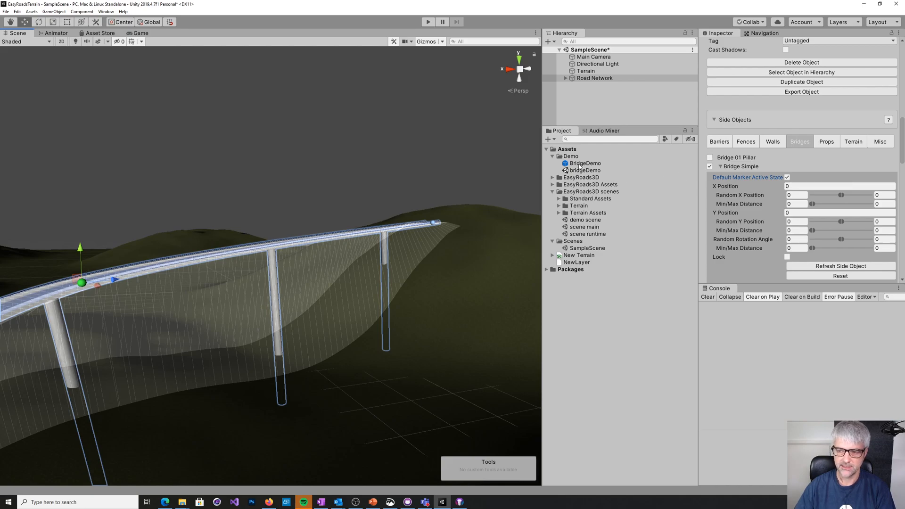
# Select the bridgeDemo scene asset in the Demo folder
pyautogui.click(583, 163)
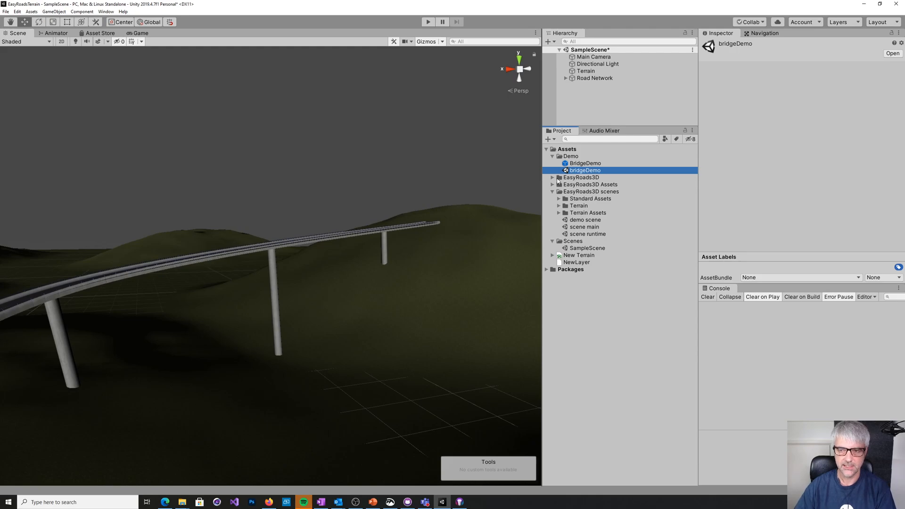
pyautogui.moveTo(556, 182)
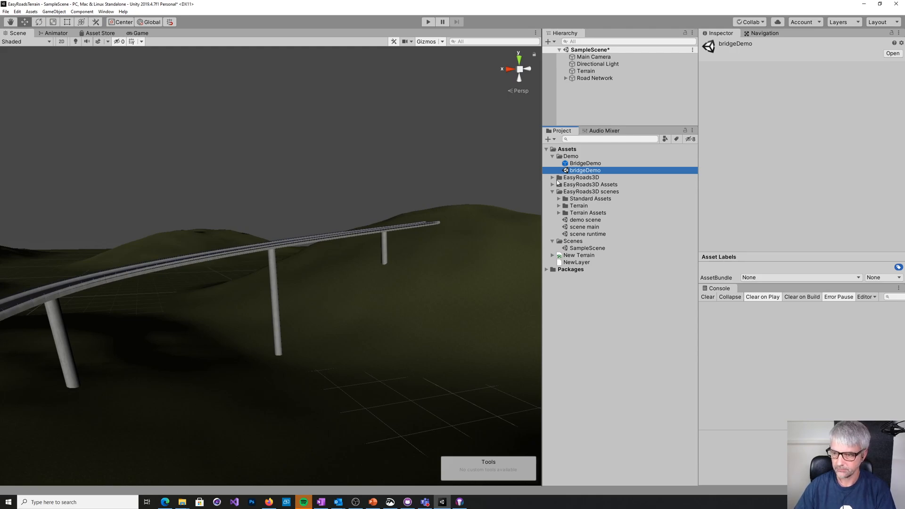
# Save the sample scene's changes and open the EasyRoads3D demo scene
pyautogui.doubleClick(584, 219)
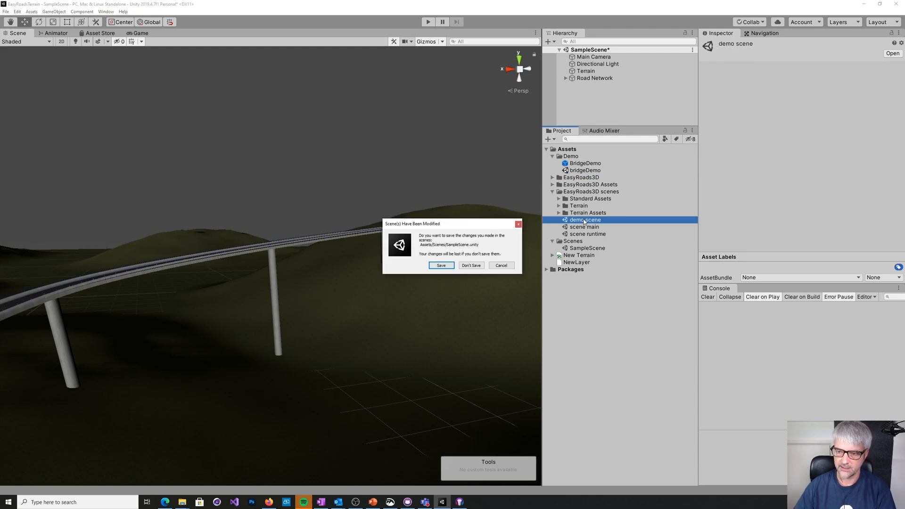
pyautogui.click(471, 264)
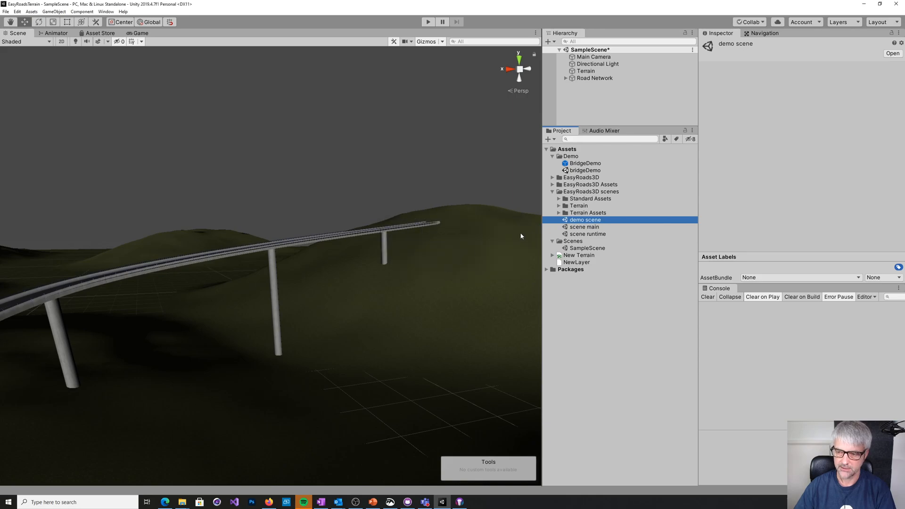
pyautogui.moveTo(541, 233)
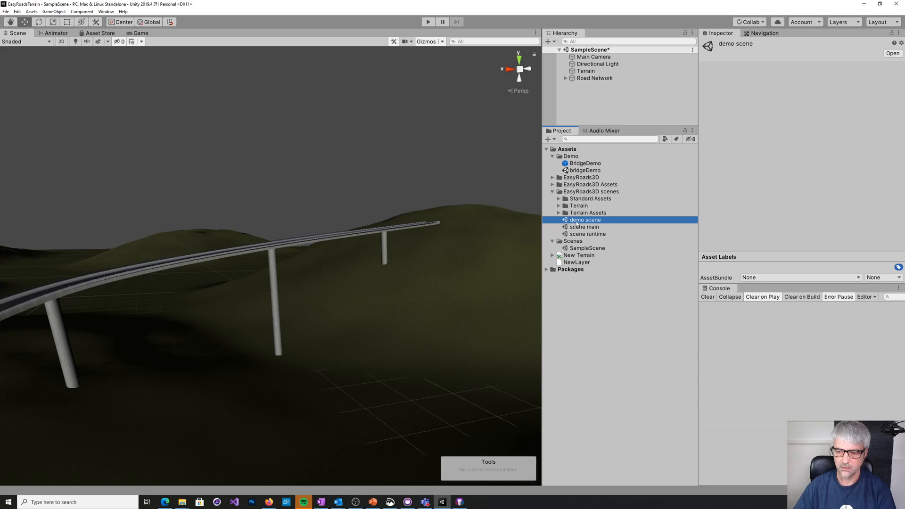
pyautogui.doubleClick(584, 219)
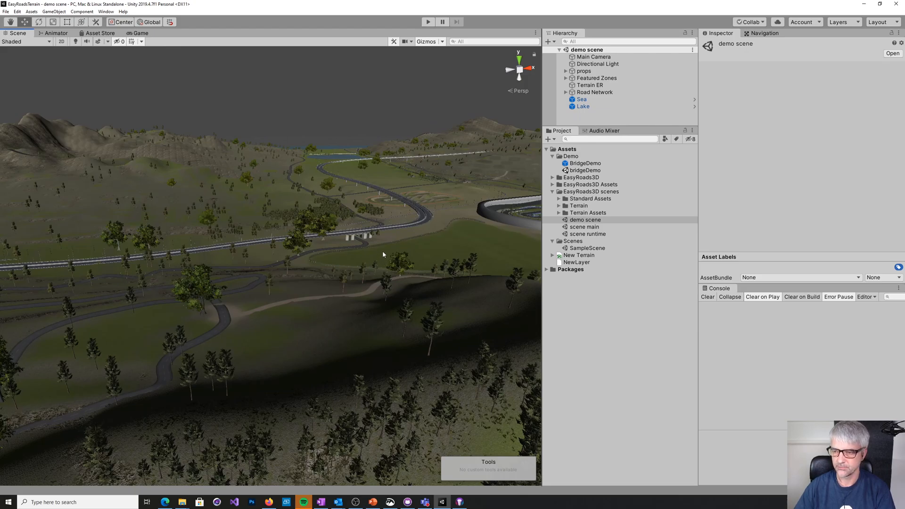
pyautogui.moveTo(485, 229)
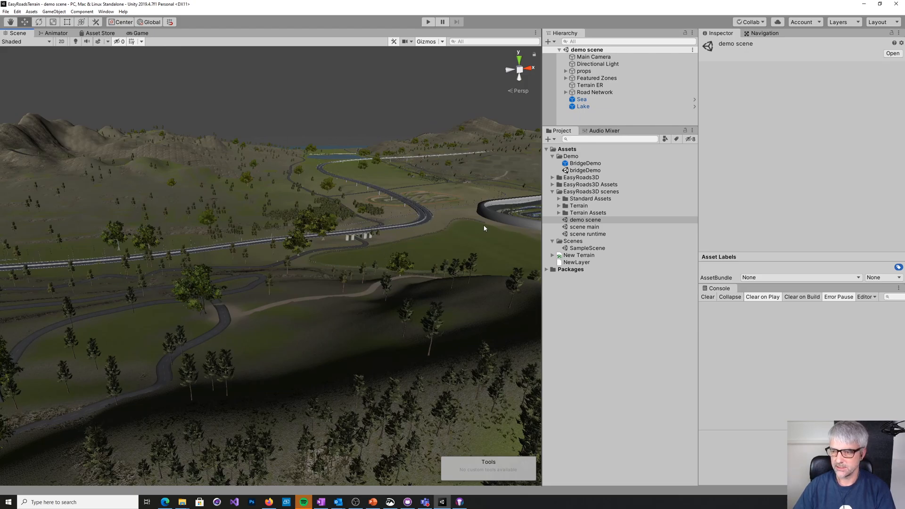
pyautogui.moveTo(580, 223)
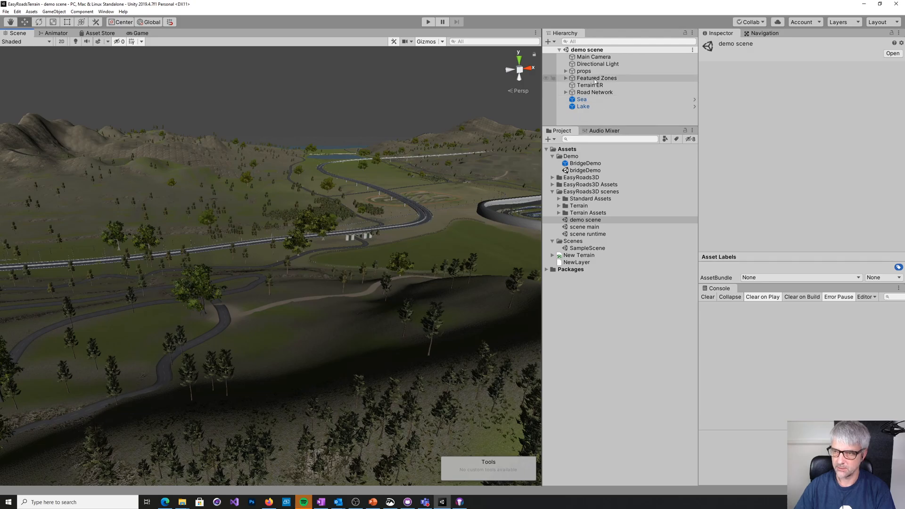
# Select the demo Road Network, show its Bridges side objects, and open Export Side Objects
pyautogui.click(594, 92)
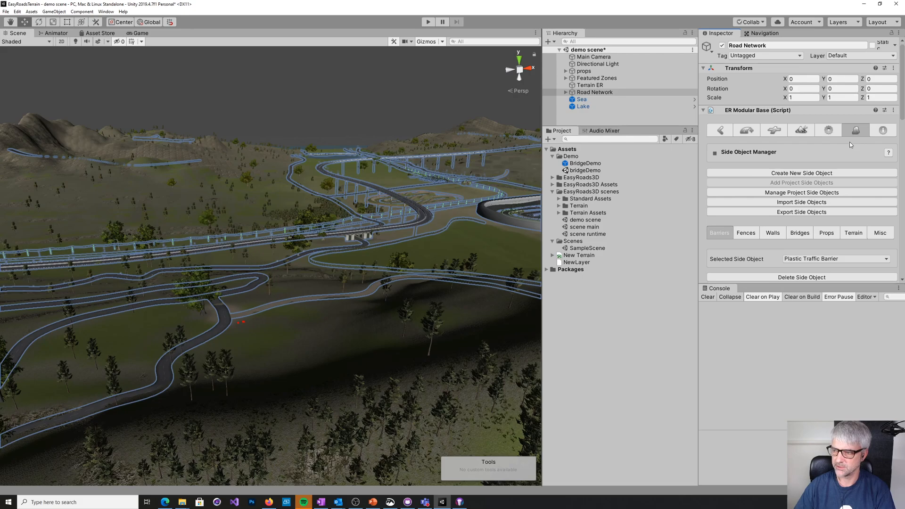
pyautogui.click(745, 232)
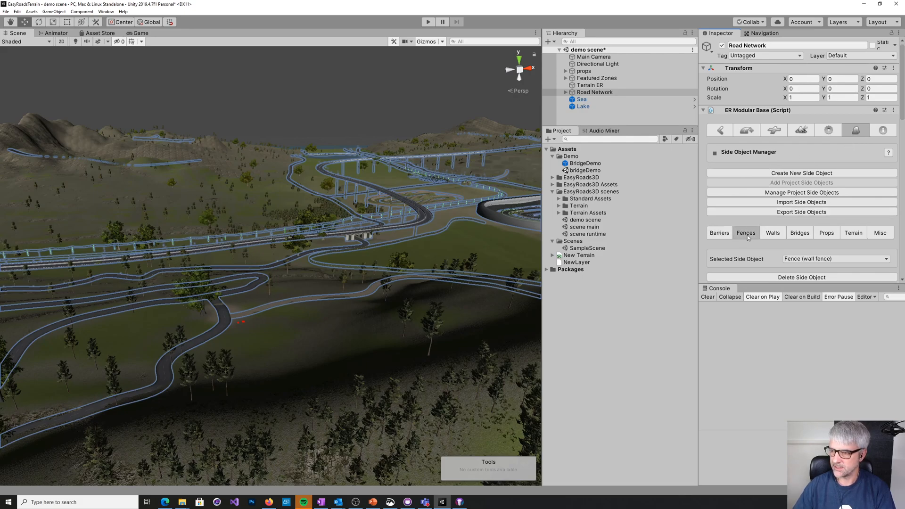
pyautogui.click(799, 233)
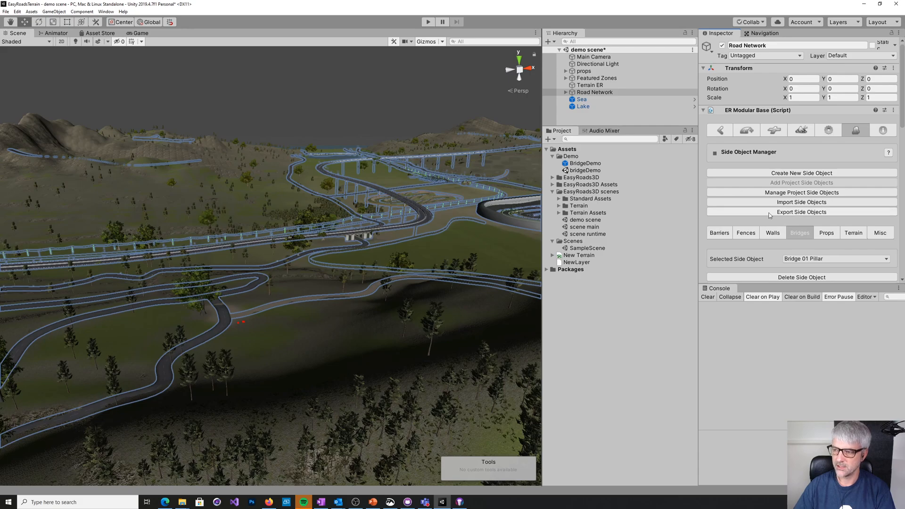
pyautogui.moveTo(802, 215)
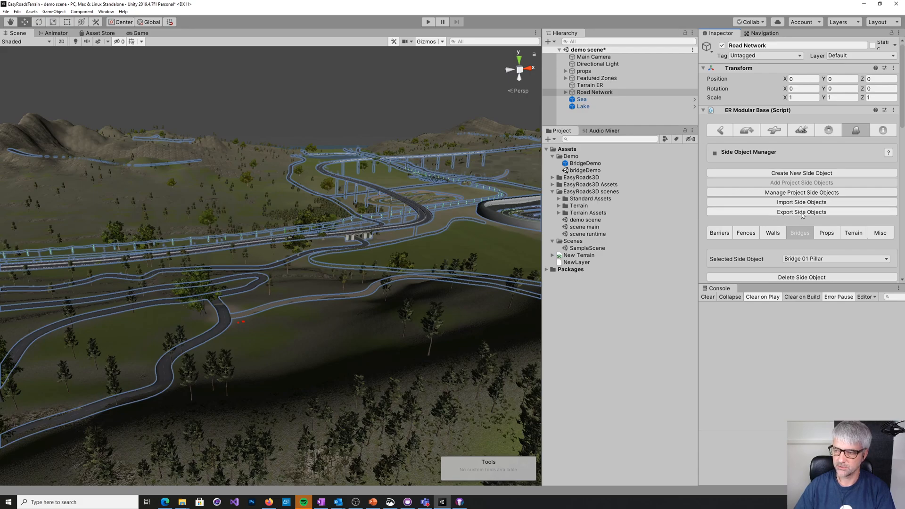
pyautogui.click(801, 212)
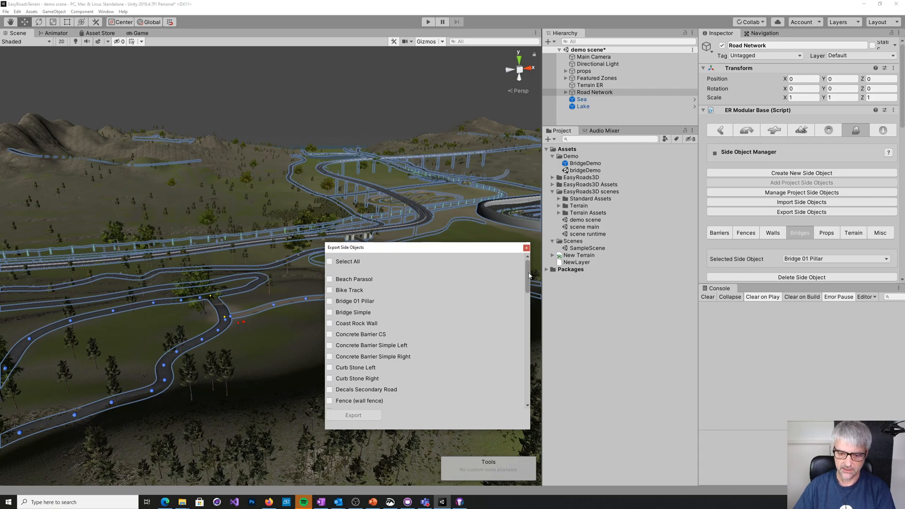
# Tick Motorway 2L Bridge and Bridge Simple for export and start exporting
pyautogui.scroll(-3)
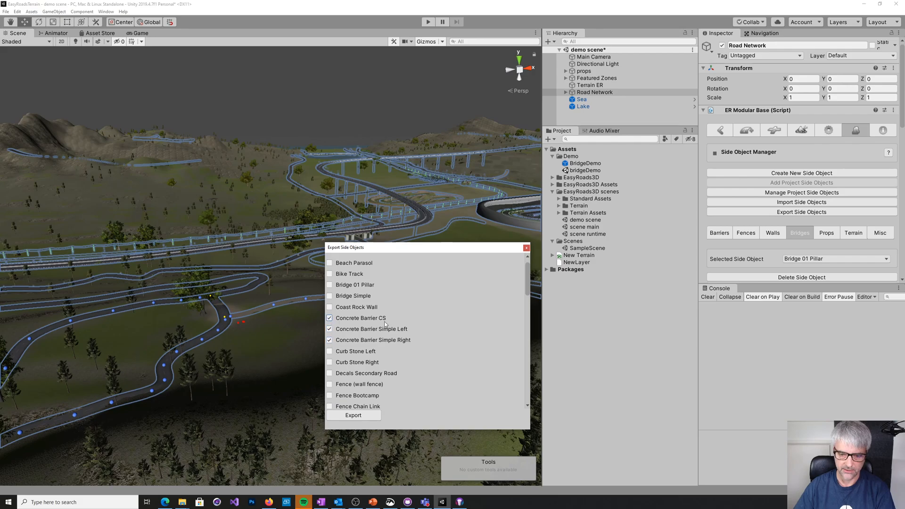
pyautogui.scroll(-3)
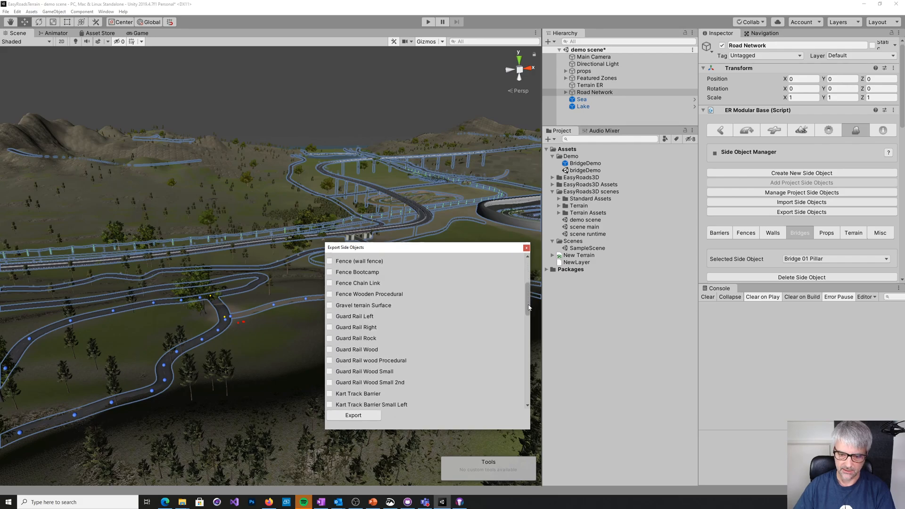
pyautogui.scroll(-3)
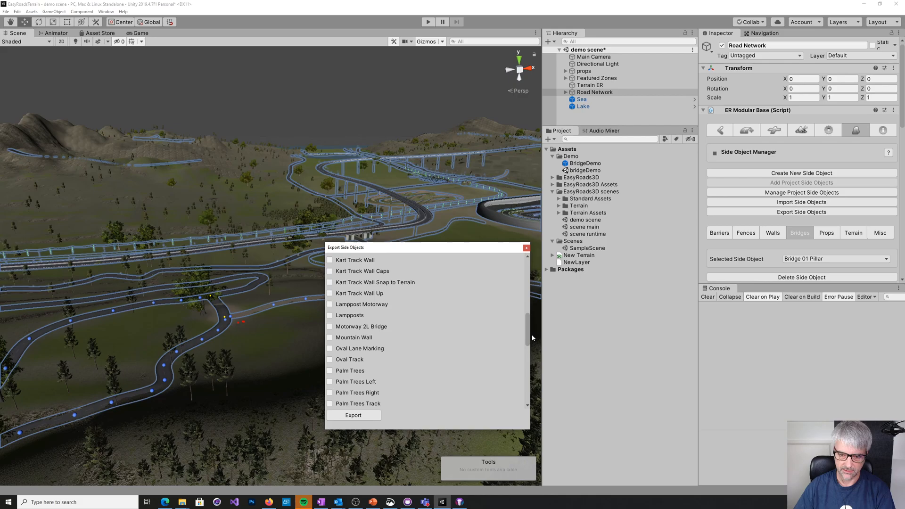
pyautogui.click(330, 326)
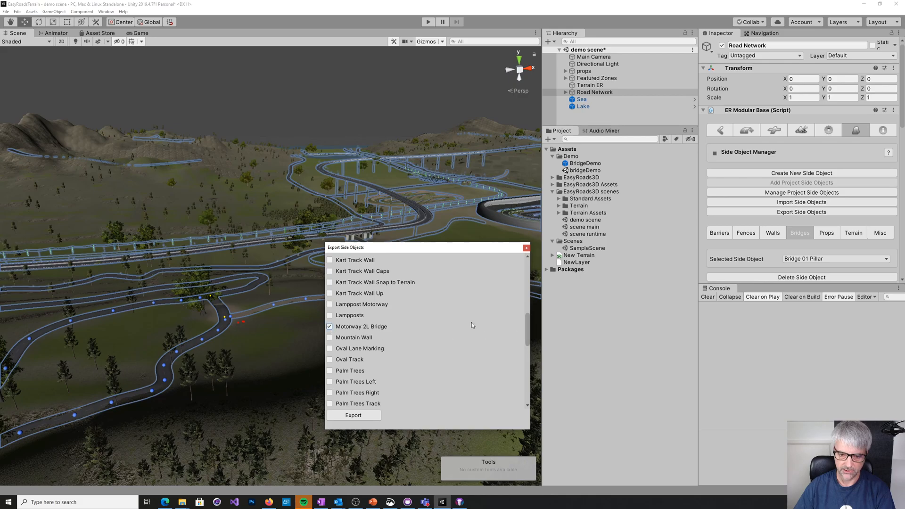
pyautogui.scroll(-3)
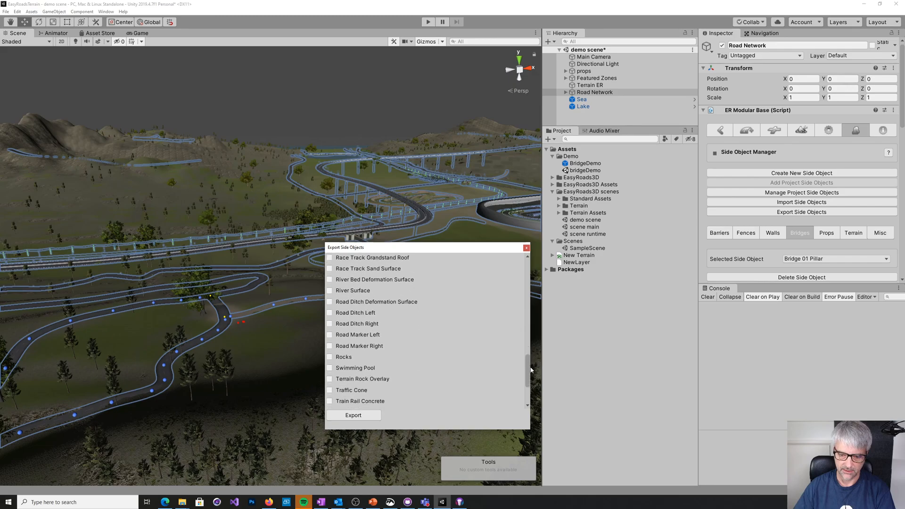
pyautogui.scroll(-3)
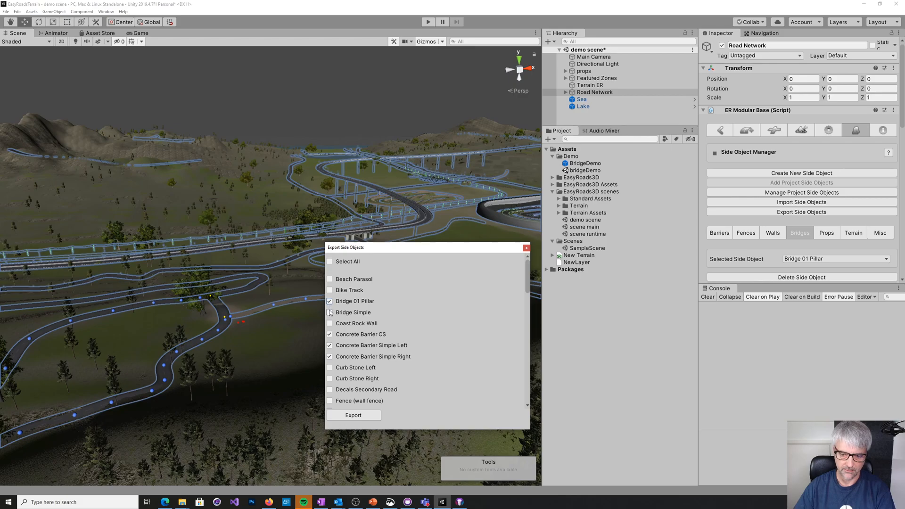
pyautogui.click(330, 312)
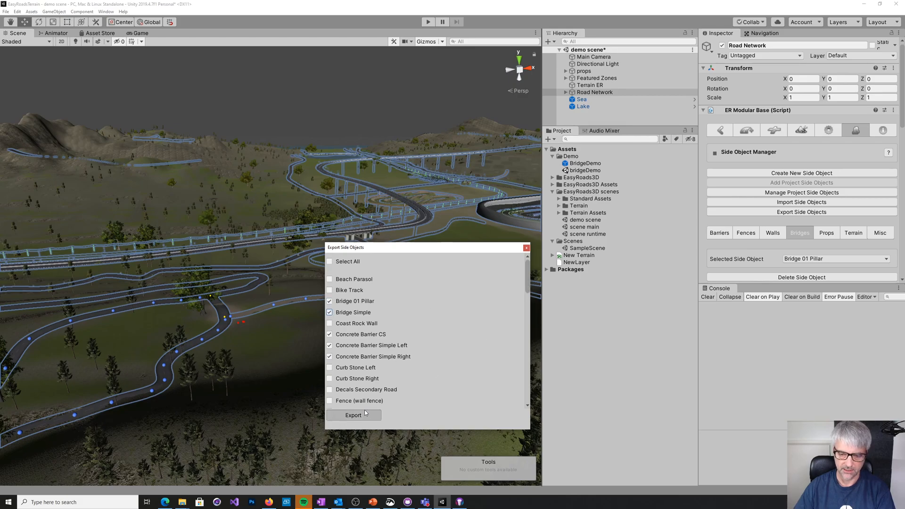
pyautogui.click(352, 415)
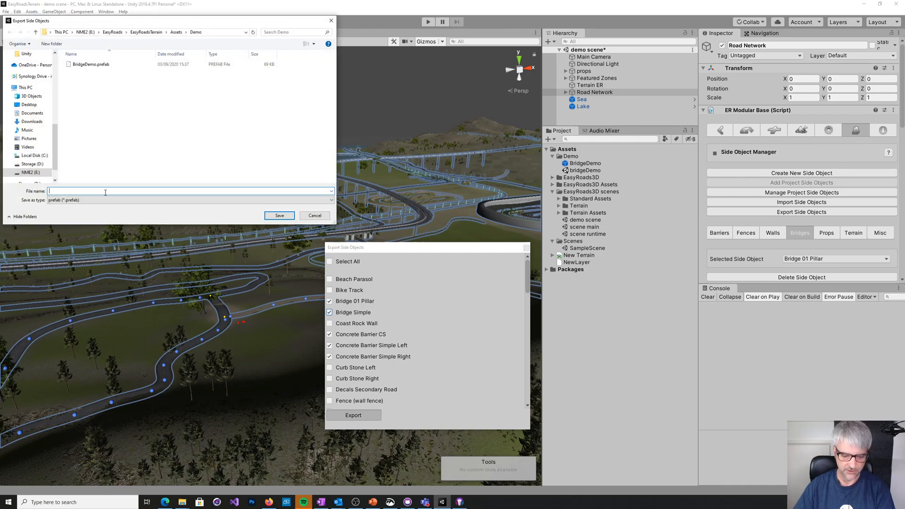
# Save the ticked side objects as the bridge2Demo package in Assets/Demo
pyautogui.write('Bridge2Demo.unityPackage')
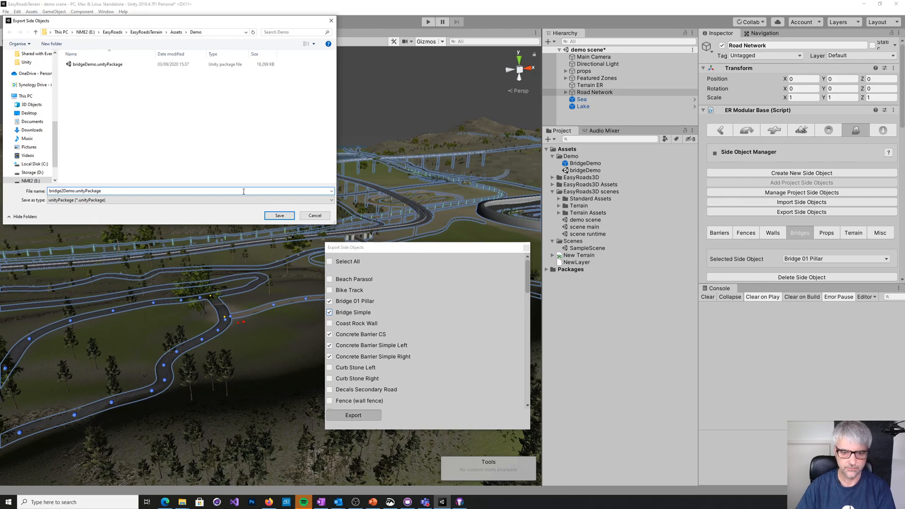
pyautogui.click(280, 215)
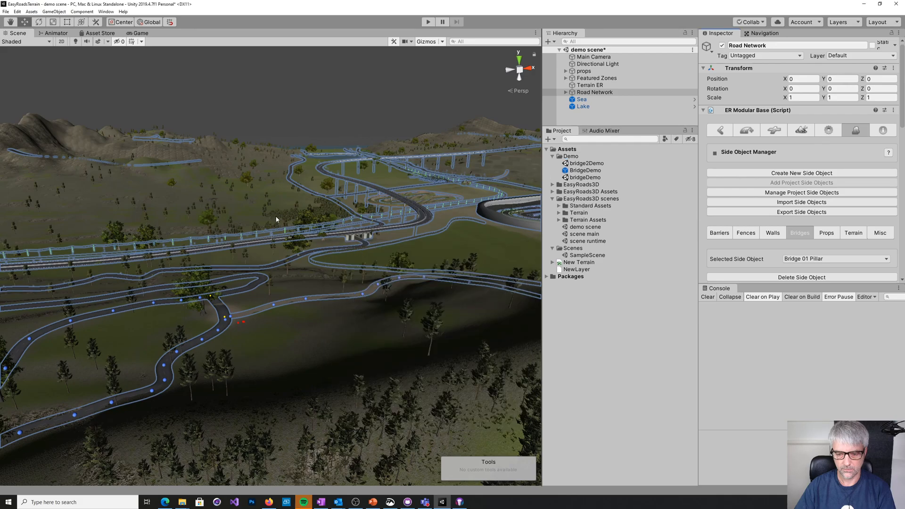
pyautogui.moveTo(537, 202)
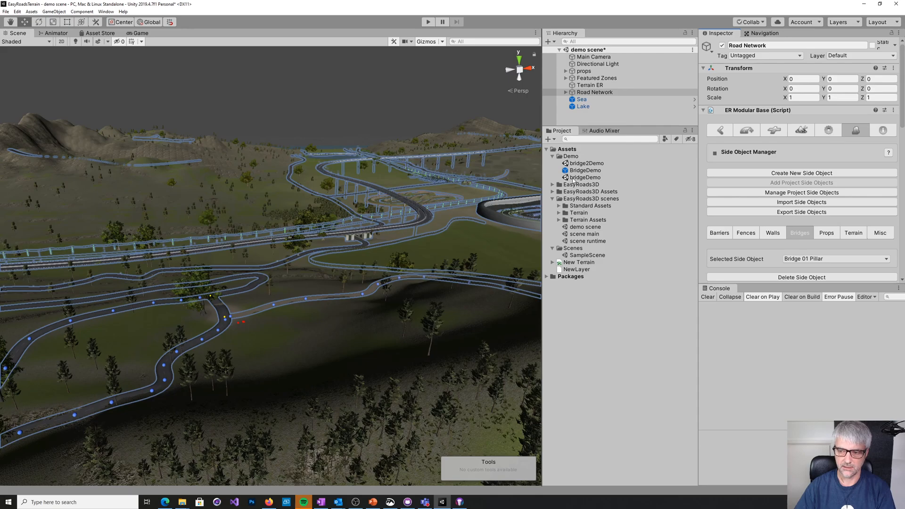
# Inspect the bridgeDemo asset, then select SampleScene under Scenes
pyautogui.click(584, 177)
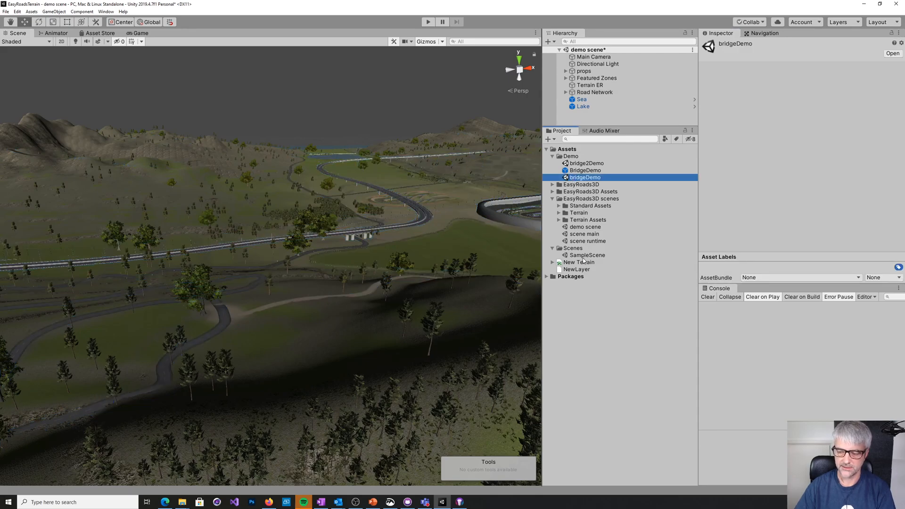
pyautogui.click(587, 255)
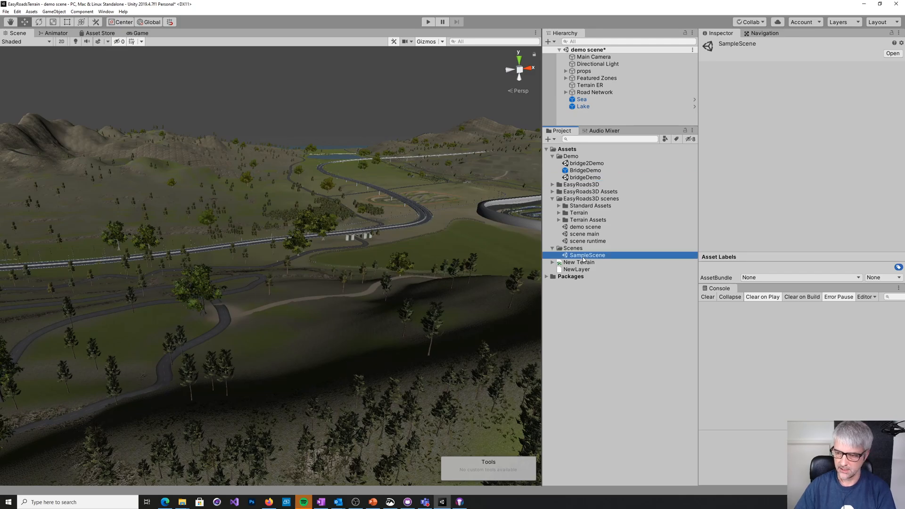
pyautogui.moveTo(476, 268)
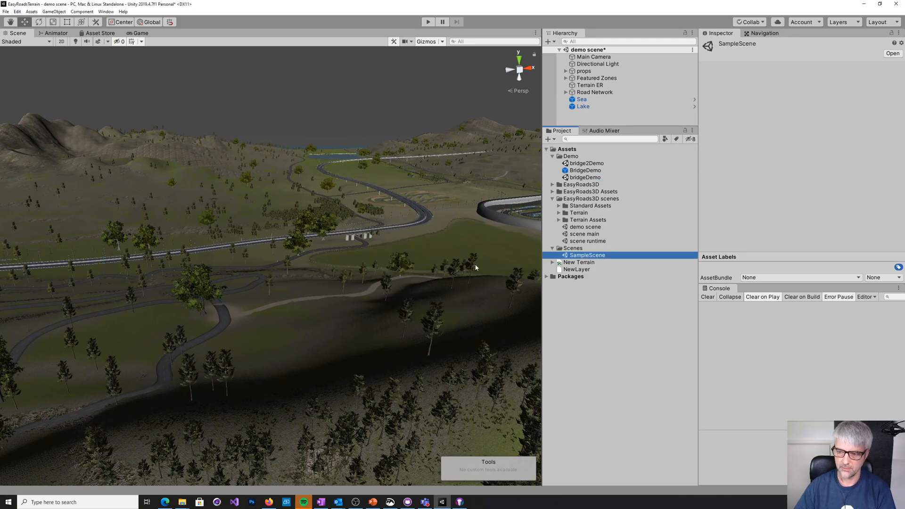
# Open SampleScene and dismiss the bridgeDemo nothing-to-import notice
pyautogui.doubleClick(588, 255)
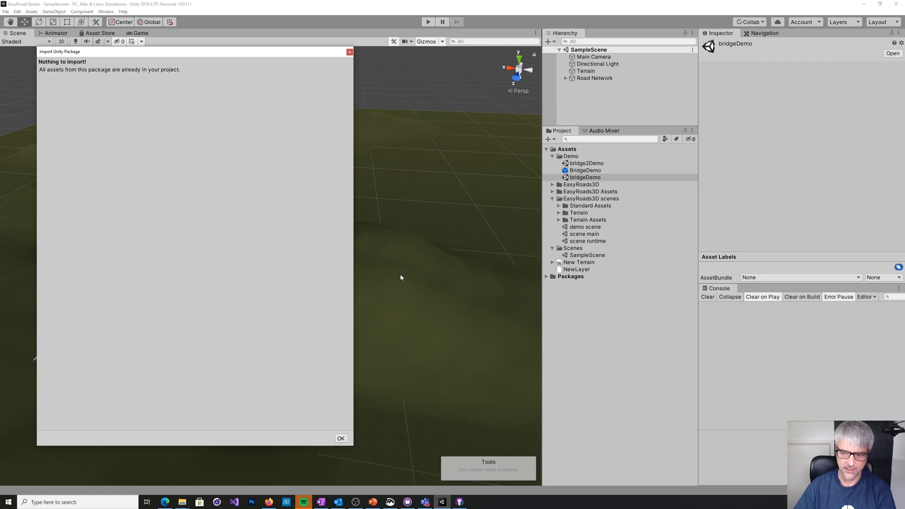
pyautogui.click(340, 438)
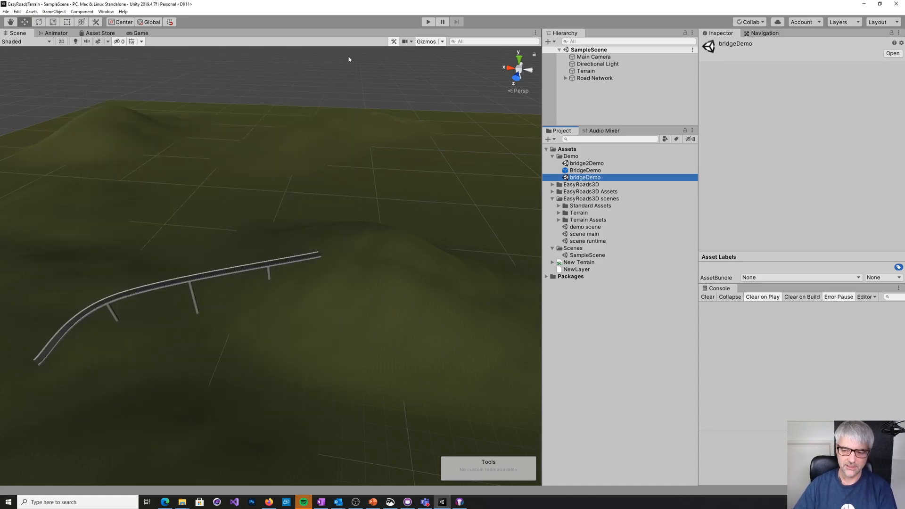
pyautogui.moveTo(285, 266)
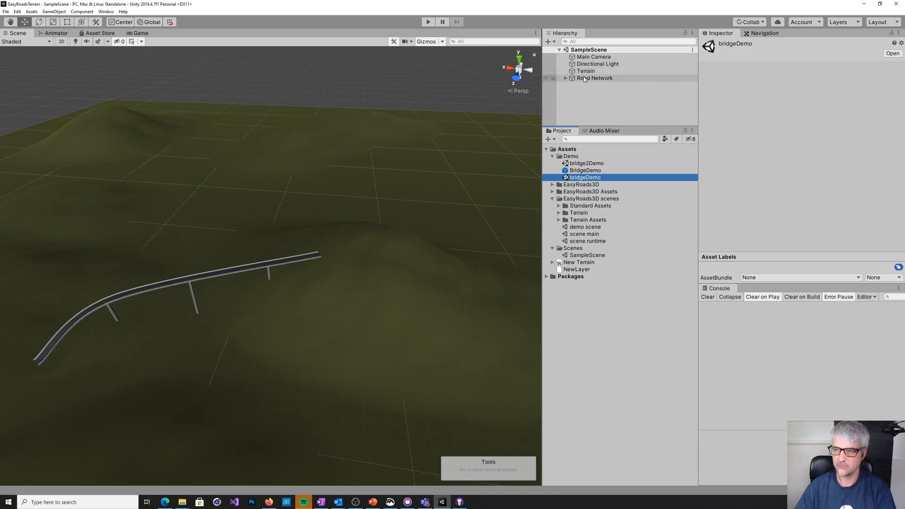
# Select the sample scene's Road Network and show its Bridges side objects, including Bridge 01 Pillar
pyautogui.click(594, 78)
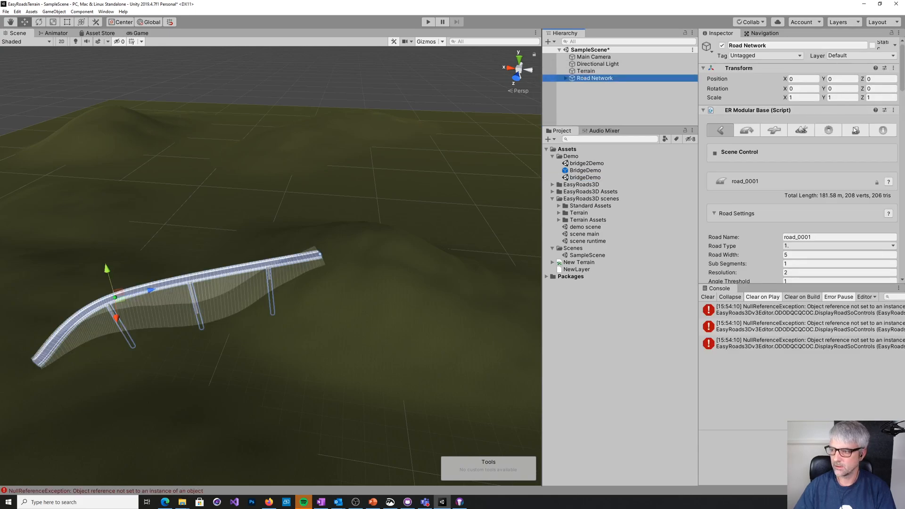
pyautogui.click(855, 130)
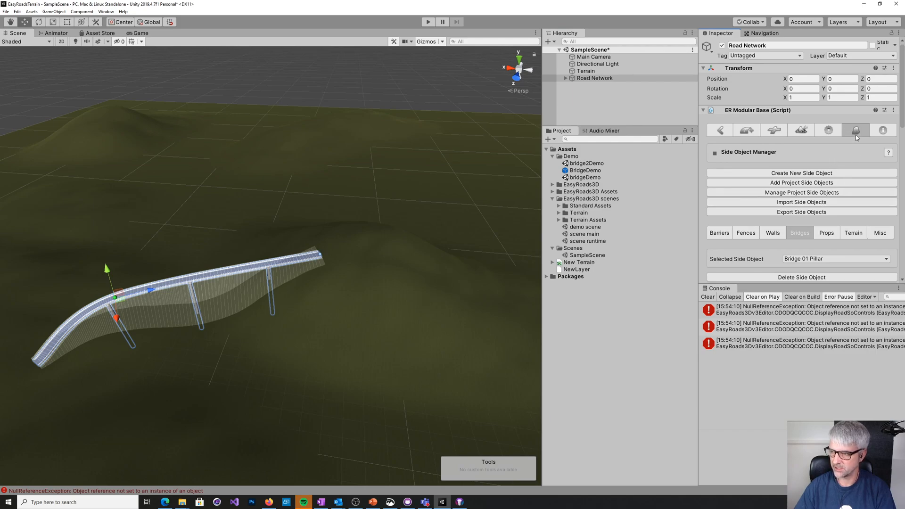
pyautogui.click(800, 202)
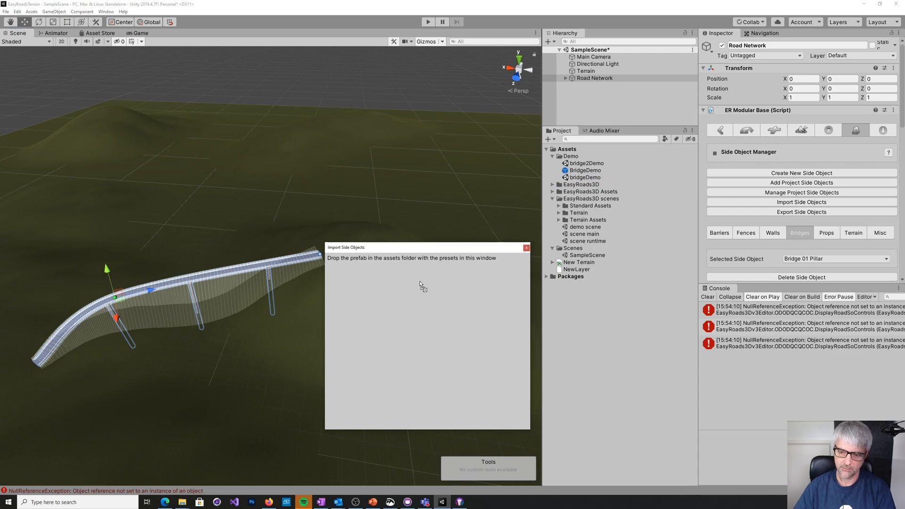
pyautogui.moveTo(420, 287)
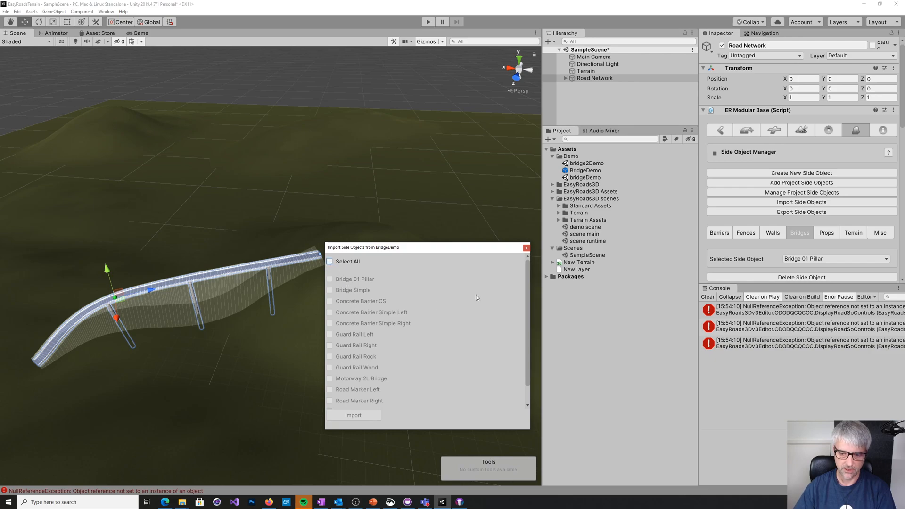
pyautogui.scroll(-3)
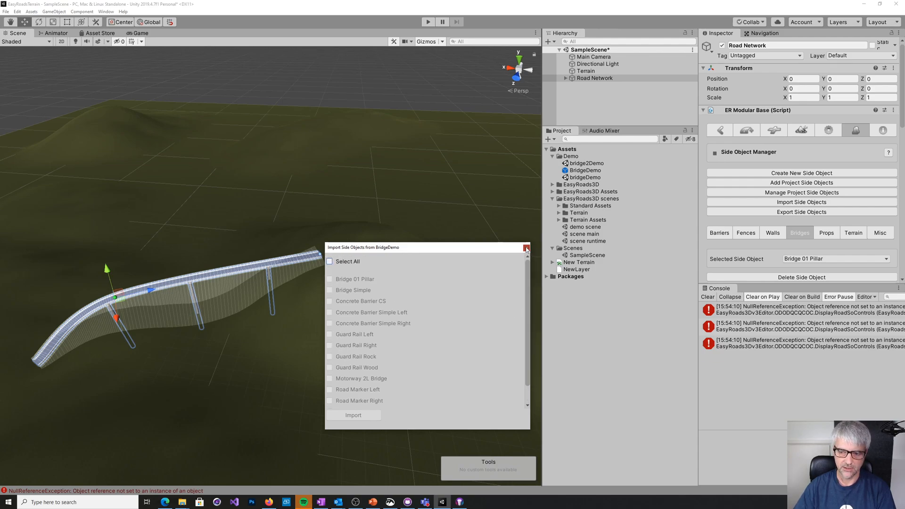
pyautogui.click(525, 248)
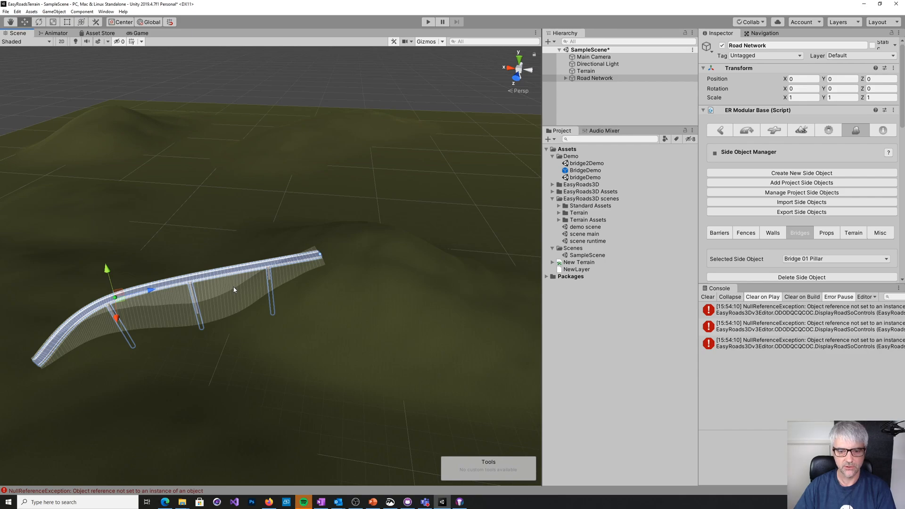